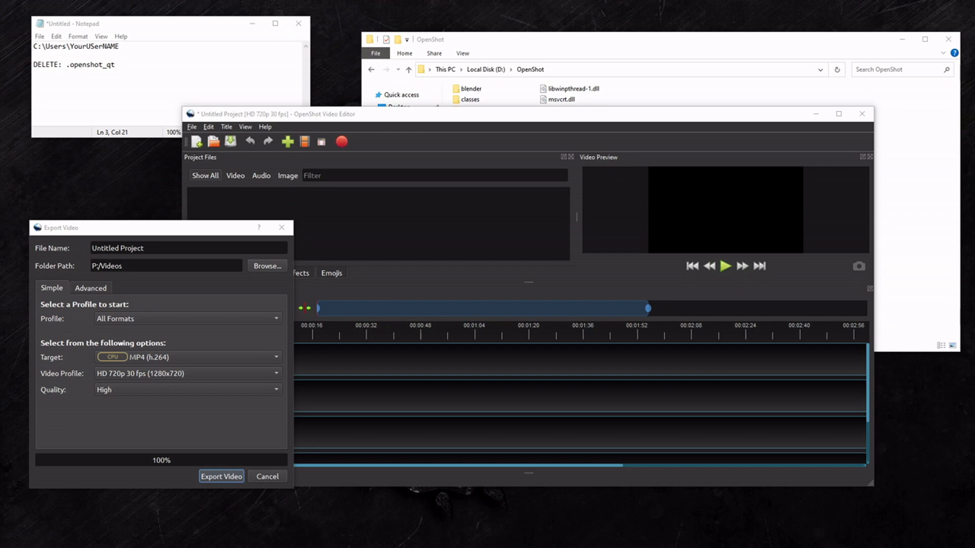
mouse_move(495, 125)
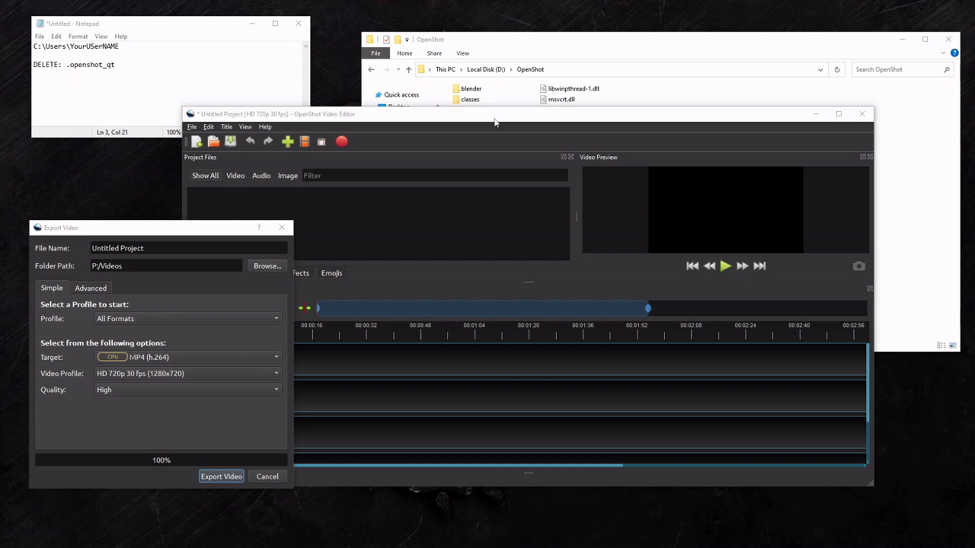
mouse_move(486, 128)
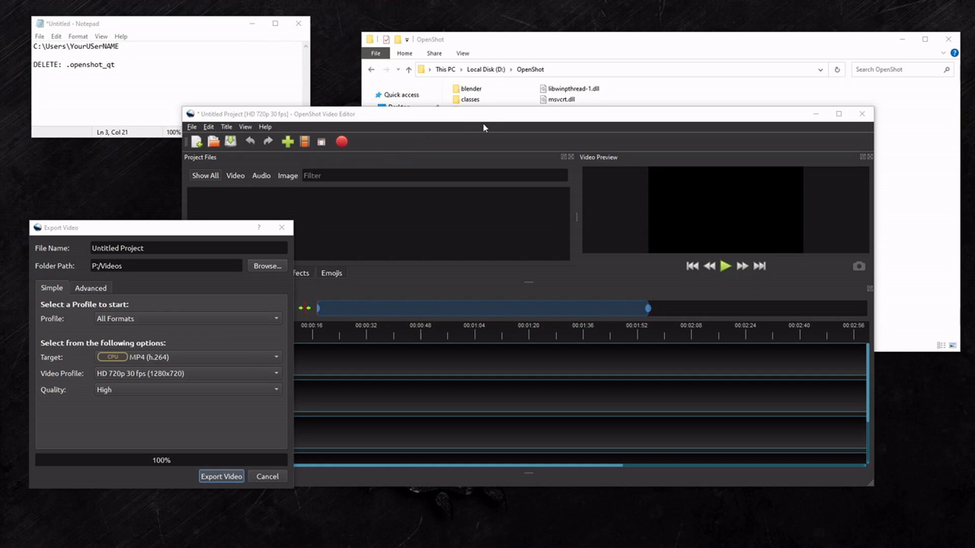
mouse_move(480, 137)
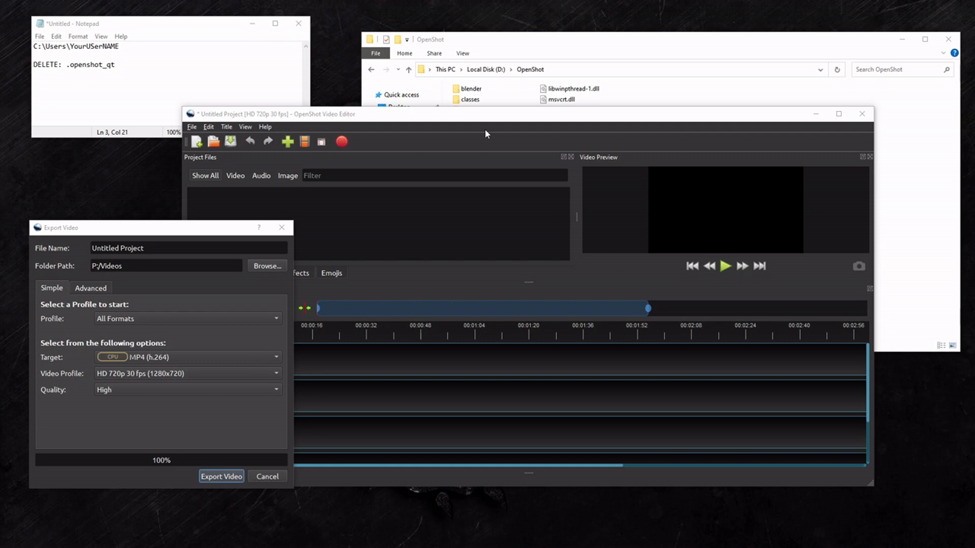
mouse_move(710, 230)
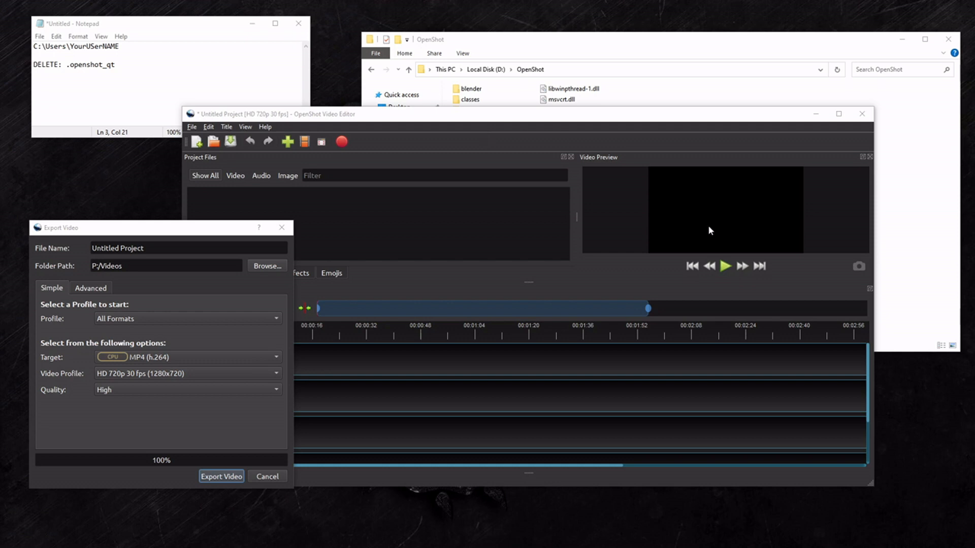
mouse_move(701, 224)
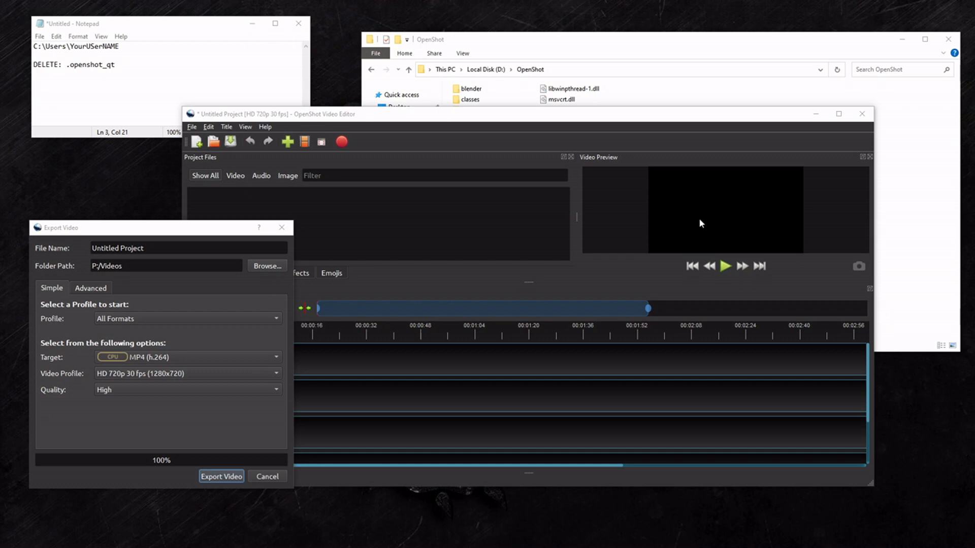
mouse_move(700, 223)
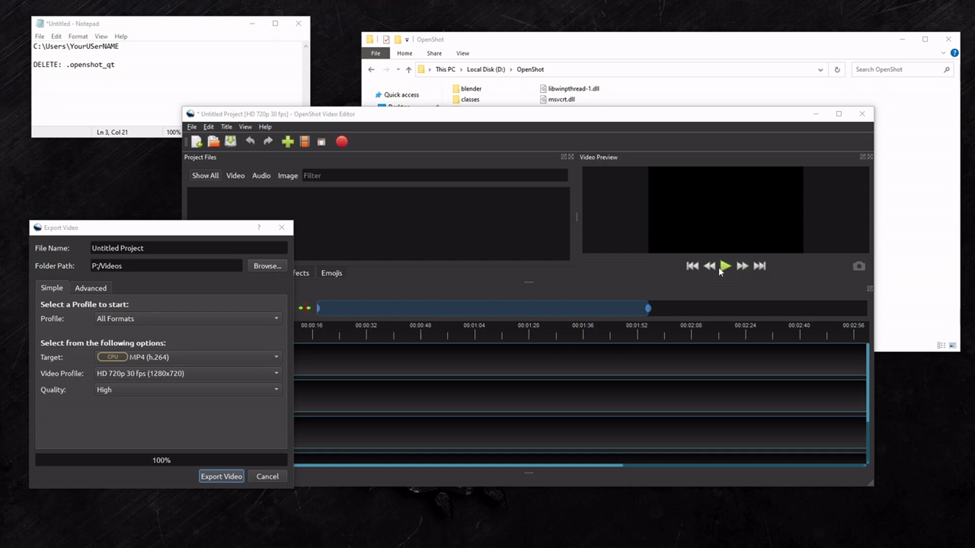
mouse_move(707, 218)
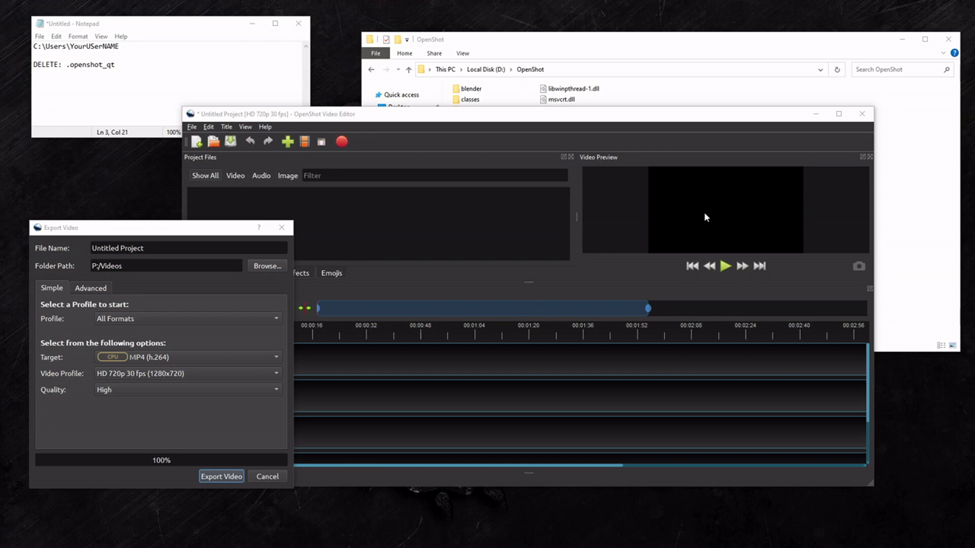
mouse_move(717, 212)
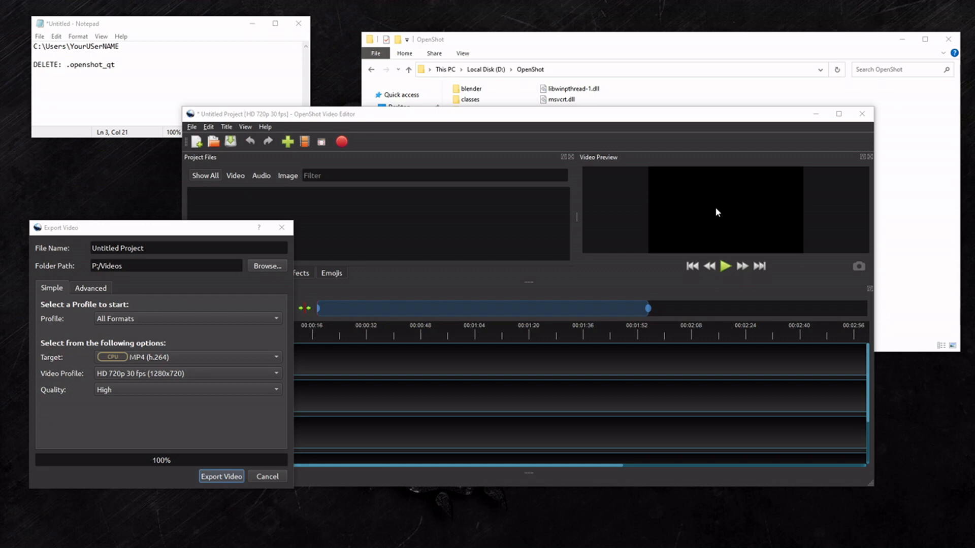
mouse_move(640, 200)
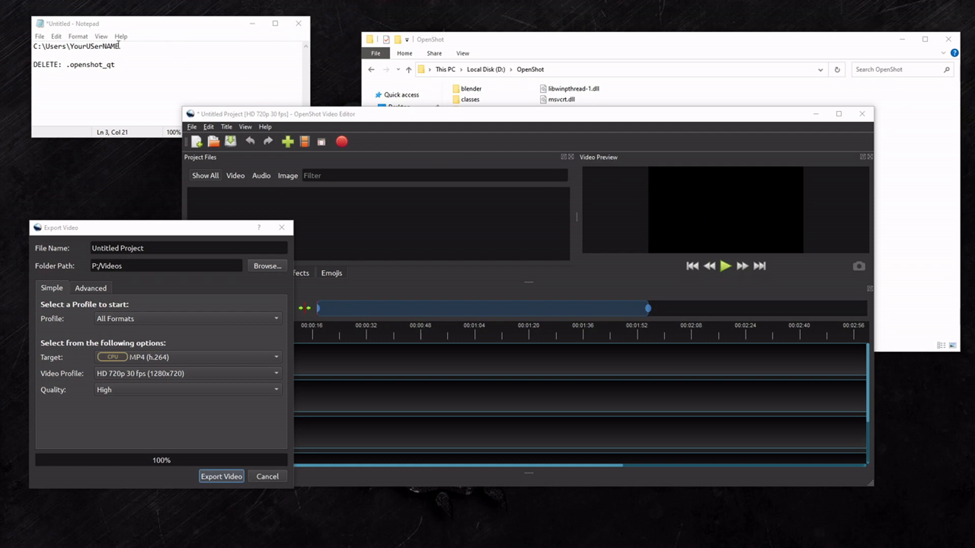
- Bring the Notepad note about deleting the .openshot_qt folder to the front
click(93, 82)
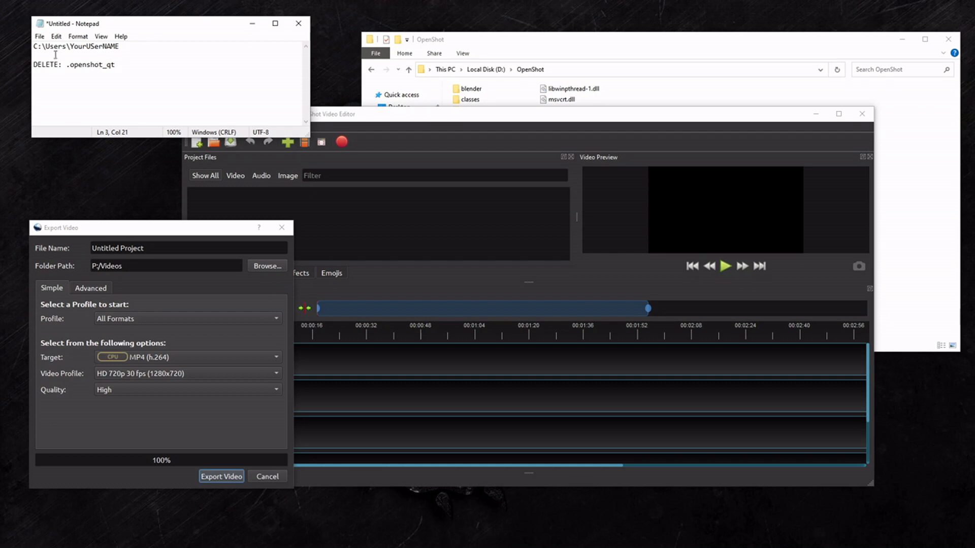
mouse_move(115, 48)
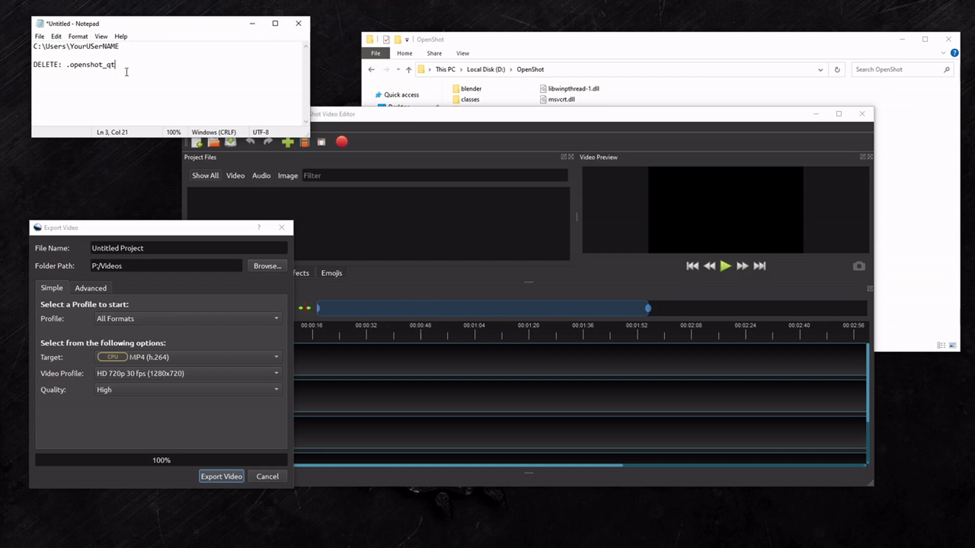
mouse_move(77, 64)
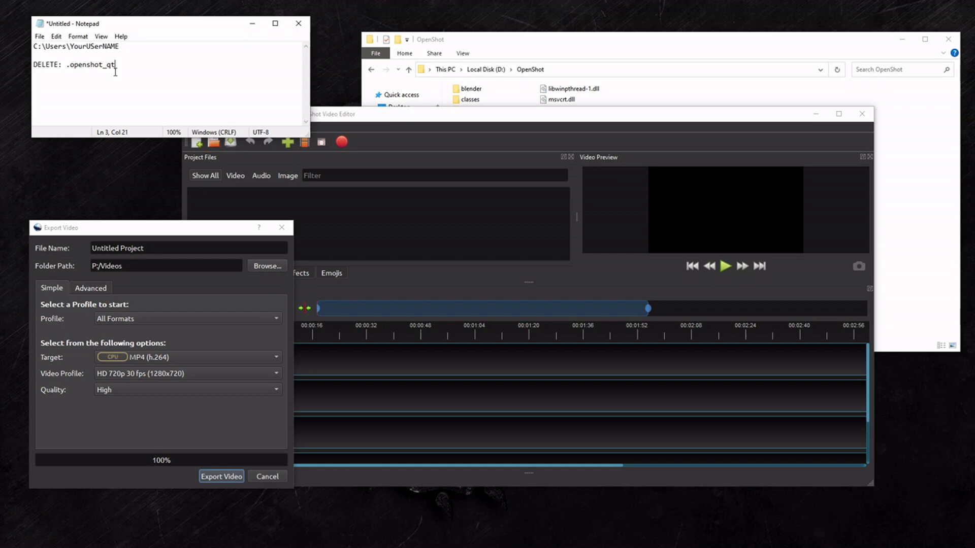
mouse_move(743, 269)
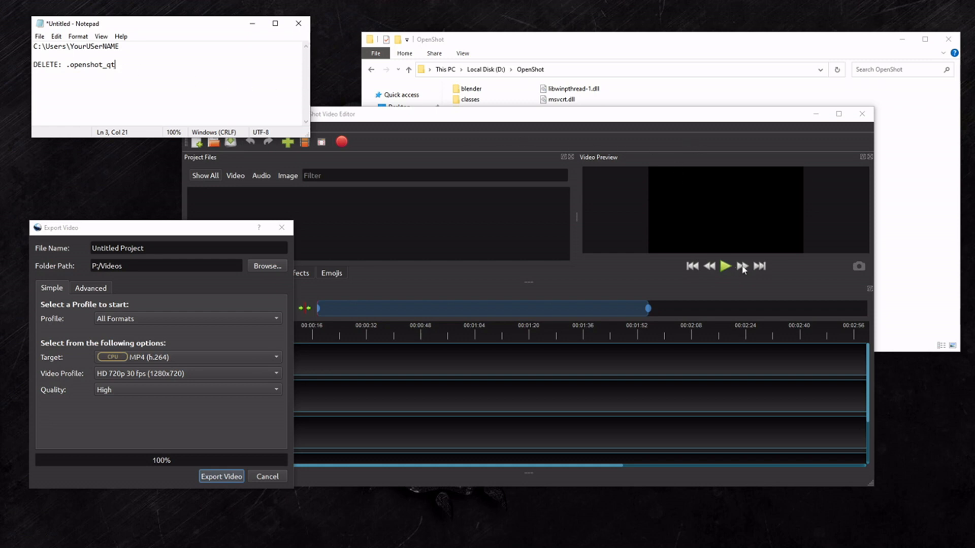
mouse_move(714, 238)
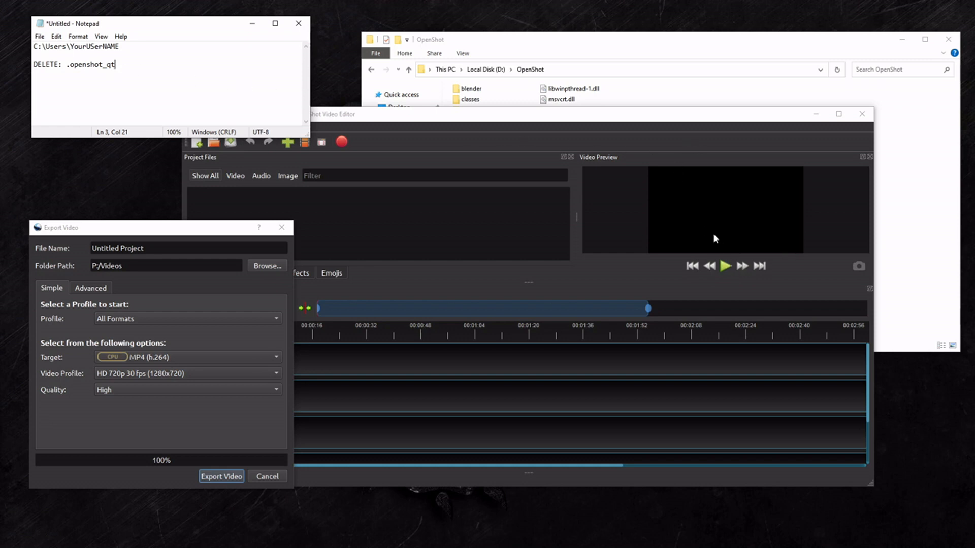
mouse_move(365, 176)
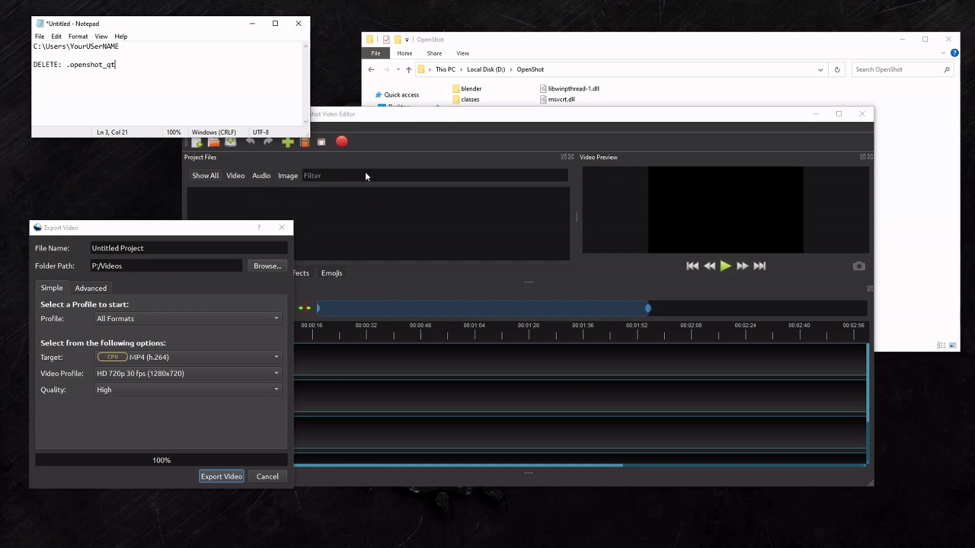
mouse_move(613, 64)
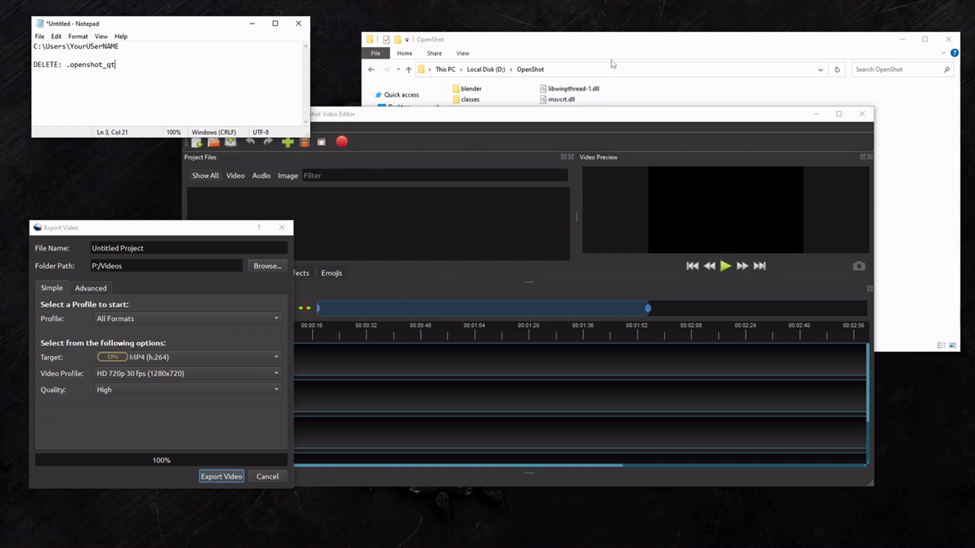
mouse_move(403, 141)
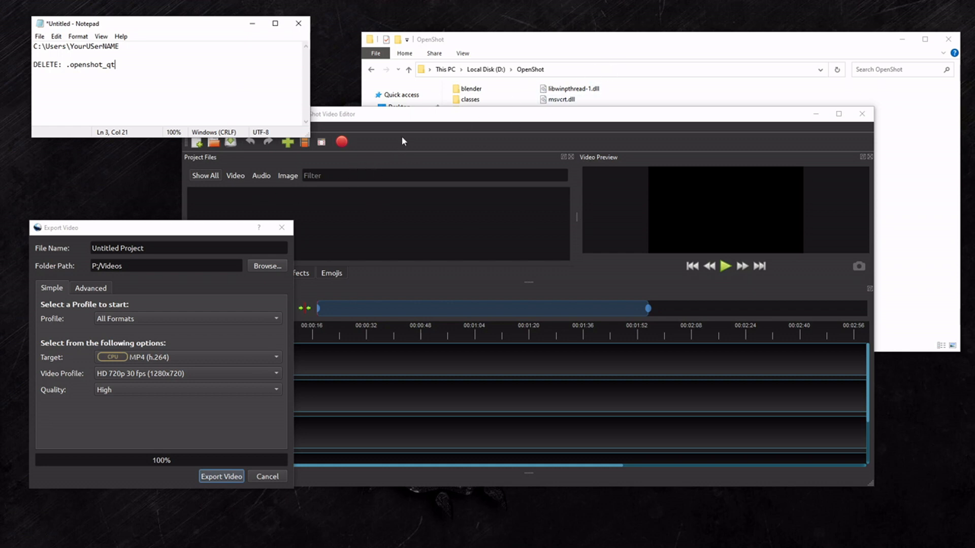
mouse_move(427, 124)
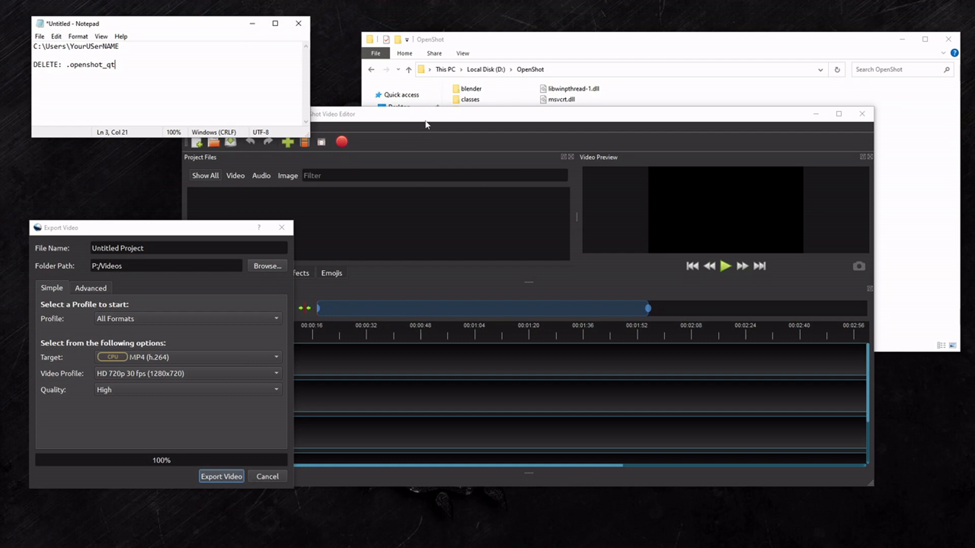
mouse_move(194, 231)
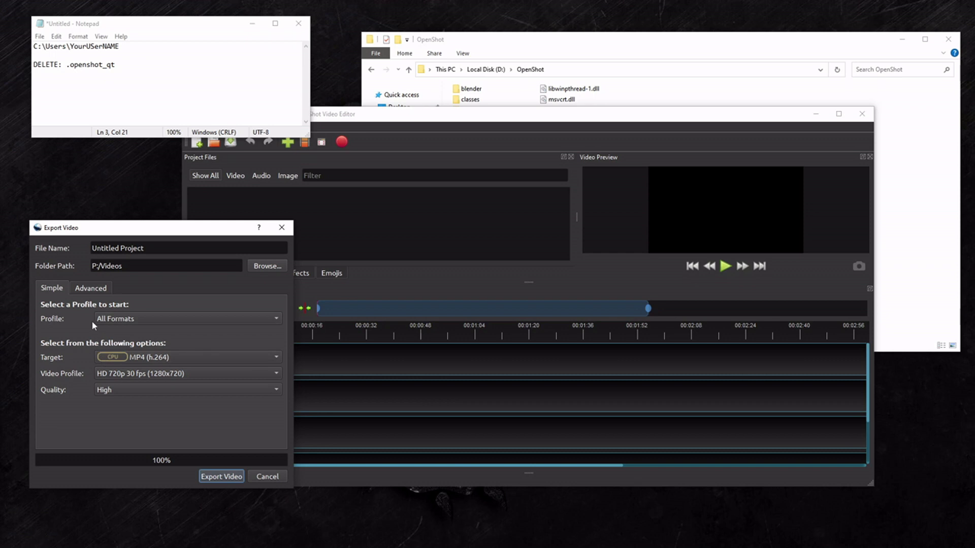
mouse_move(128, 323)
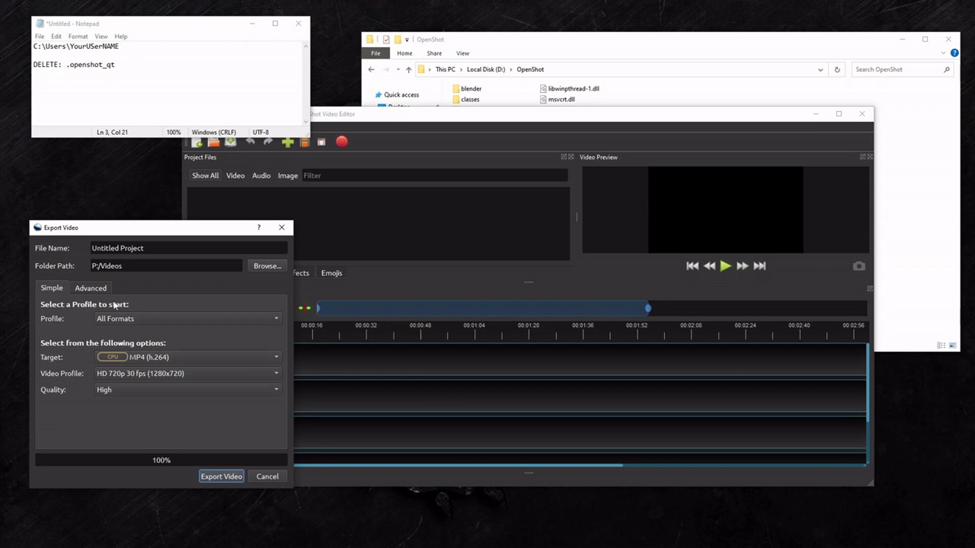
- Bring the File Explorer window showing D:\OpenShot forward over the Export Video dialog
click(187, 373)
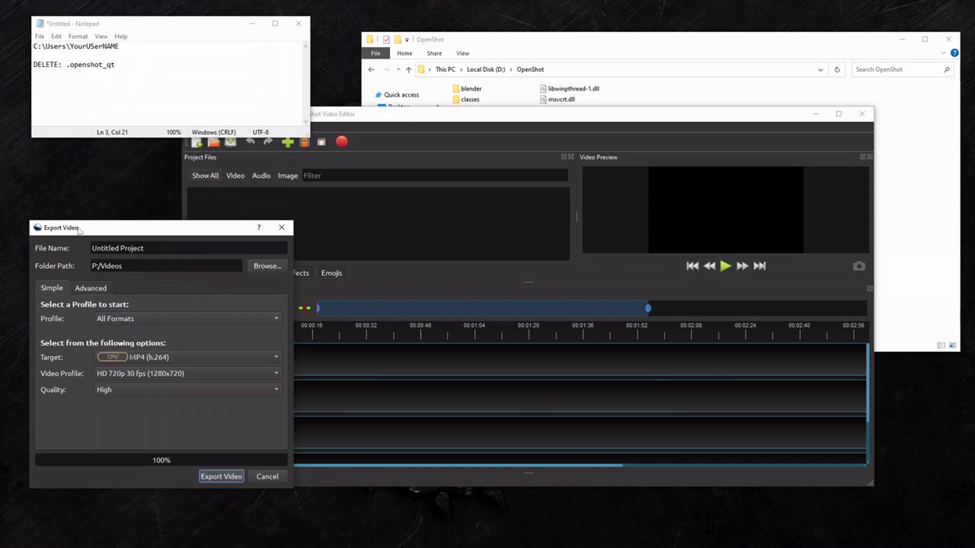
mouse_move(164, 380)
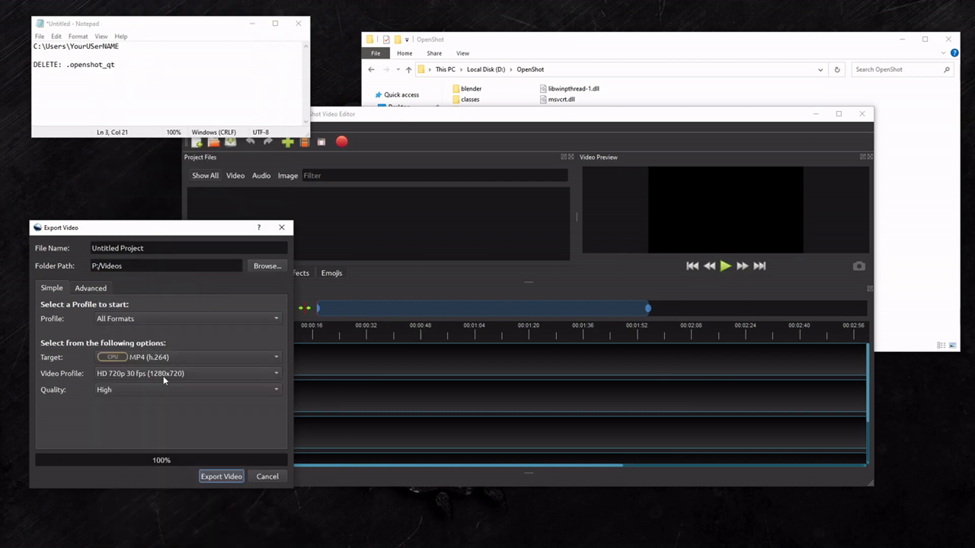
mouse_move(533, 142)
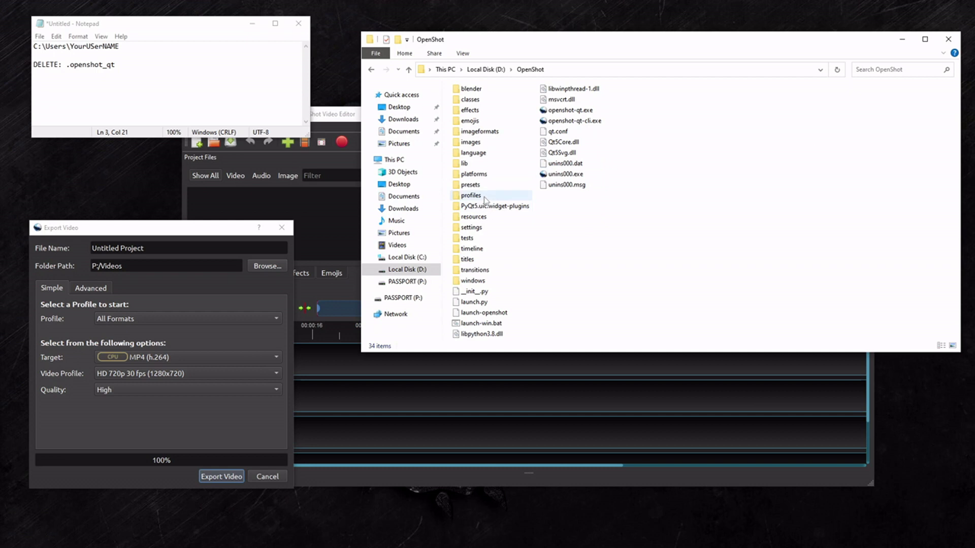
- In the profiles folder, choose to open vertical_1080p_30 with another app
double_click(471, 196)
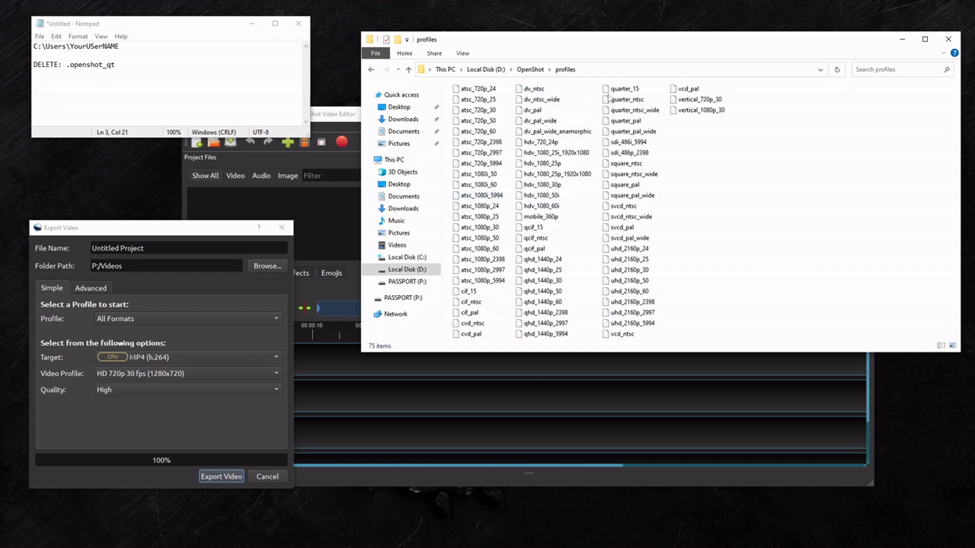
mouse_move(738, 157)
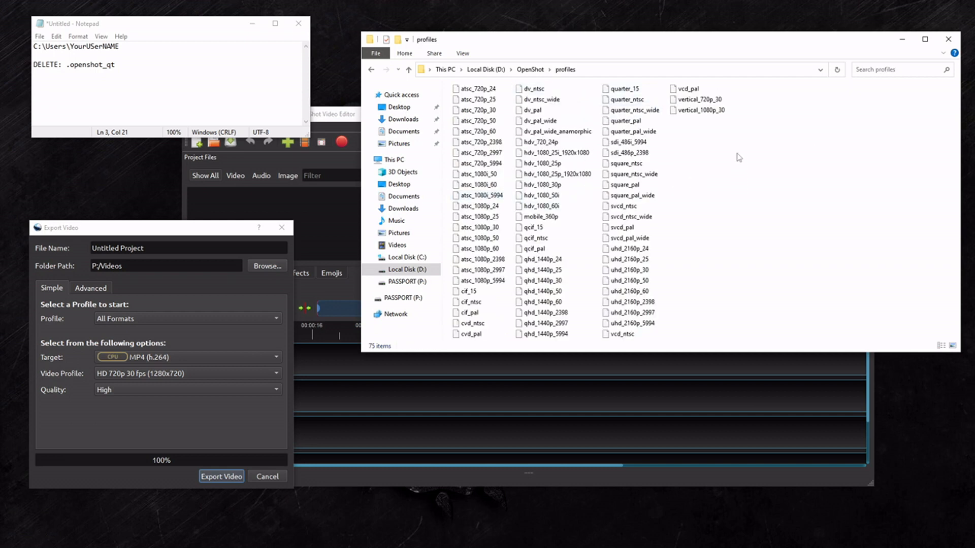
mouse_move(720, 134)
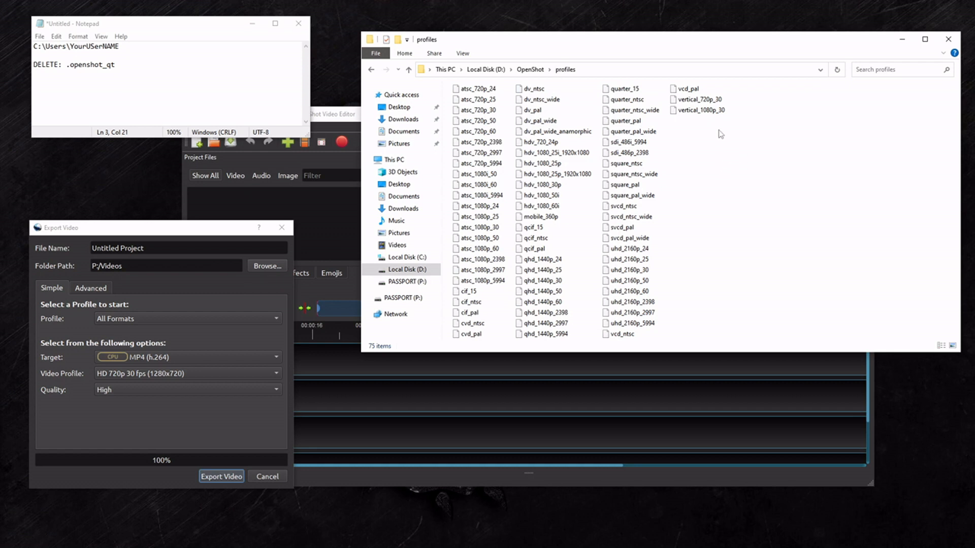
mouse_move(720, 159)
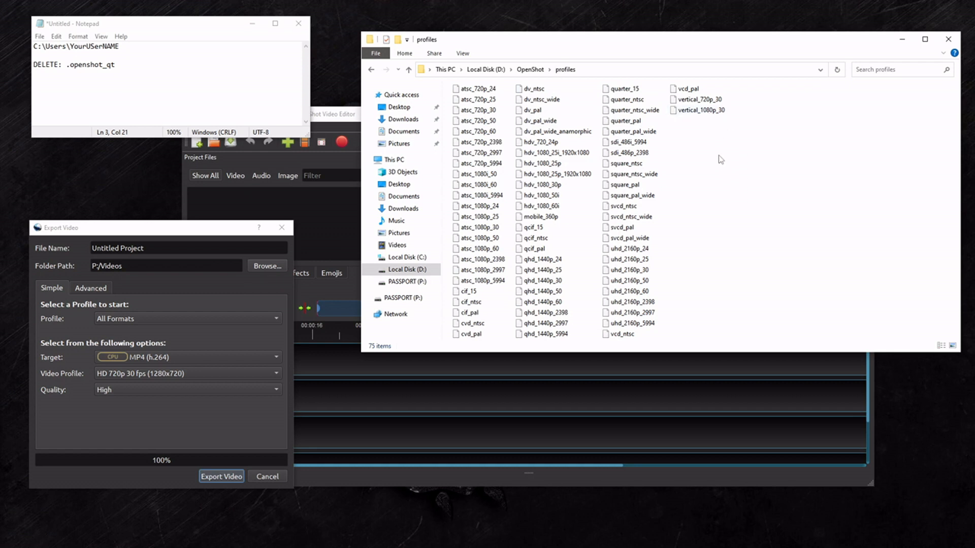
mouse_move(717, 120)
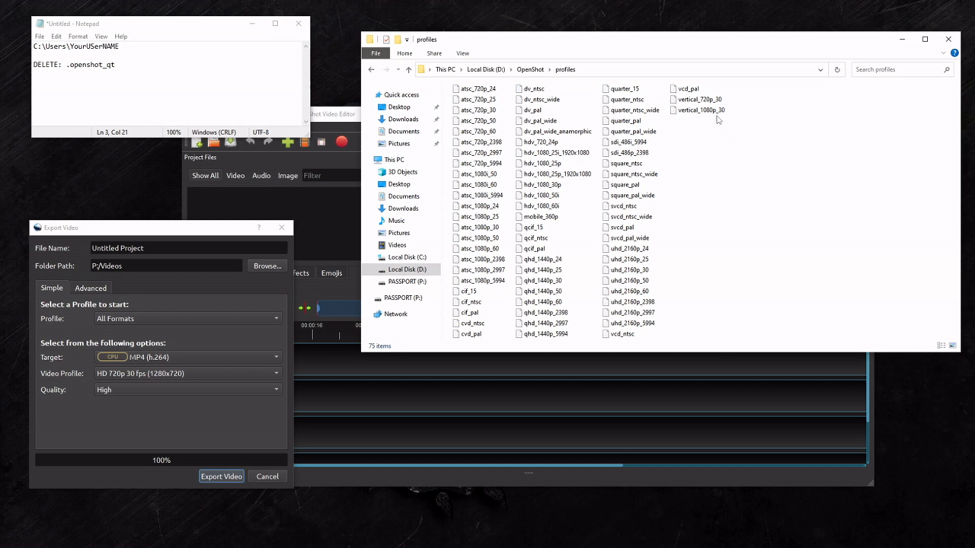
right_click(699, 109)
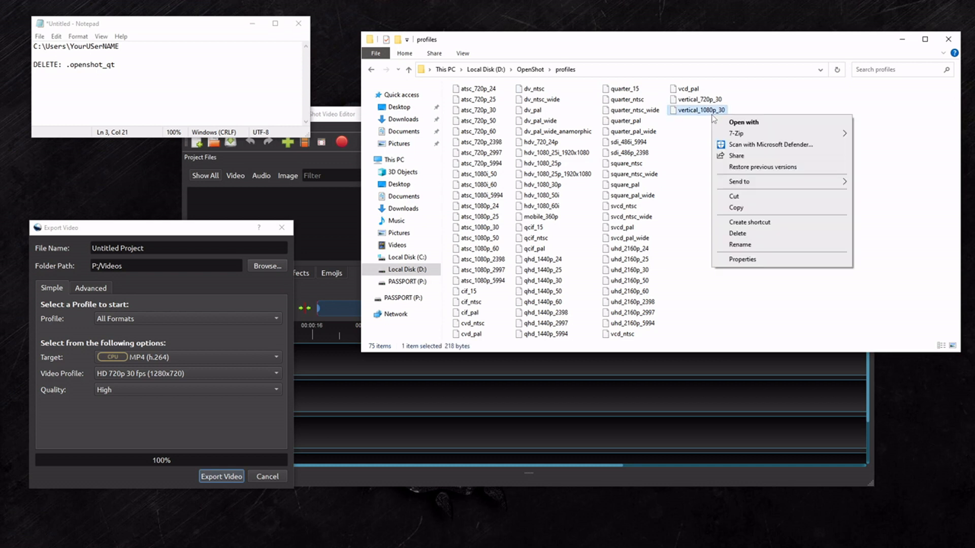
mouse_move(733, 122)
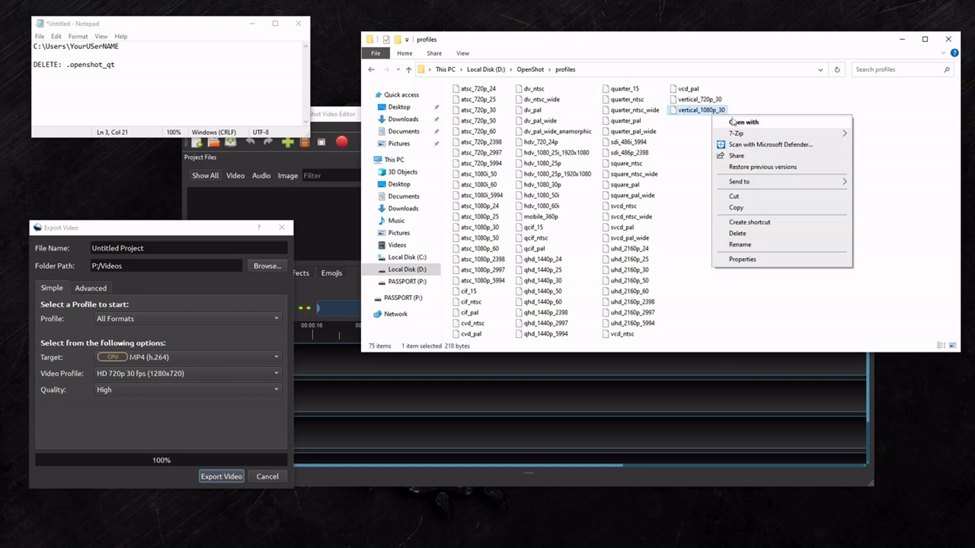
click(750, 127)
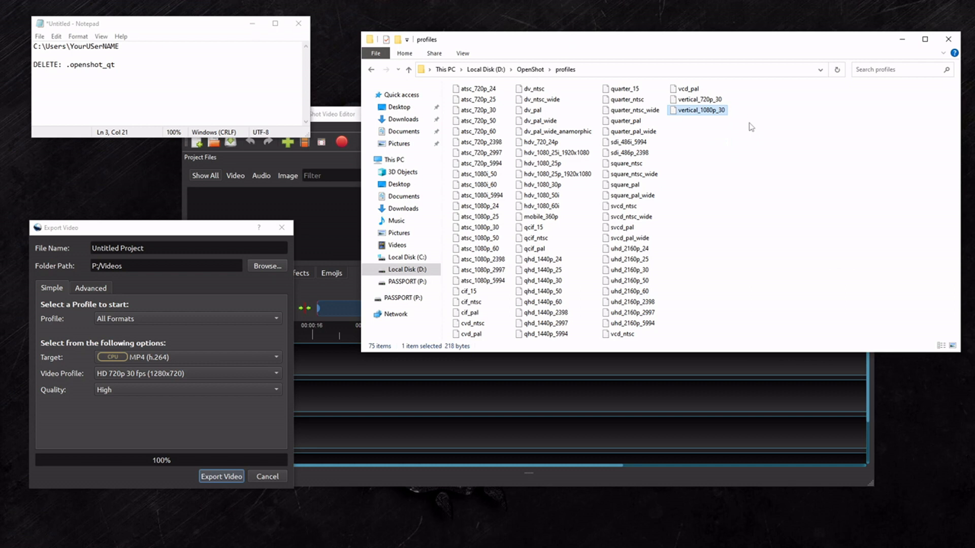
double_click(697, 110)
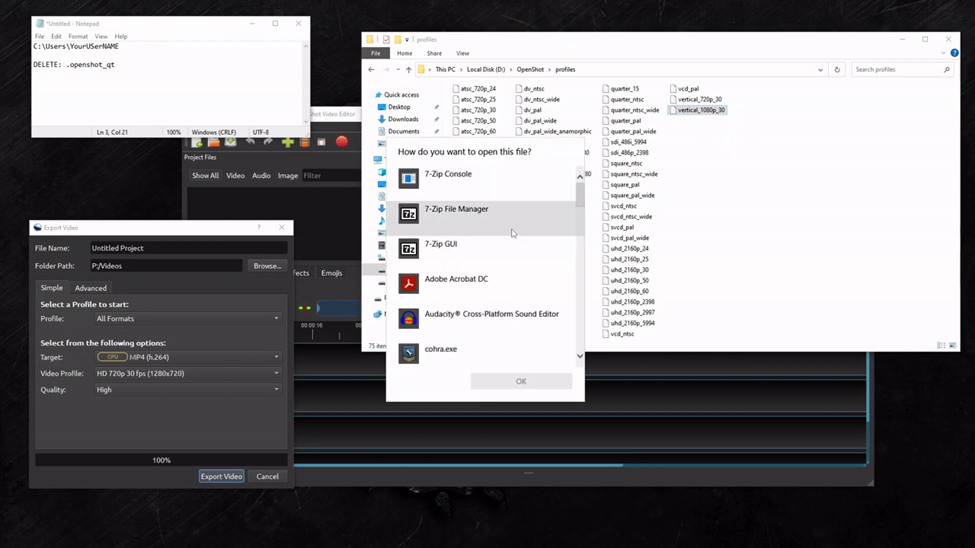
- Scroll the app list to find Notepad for opening the profile file
scroll(down, 3)
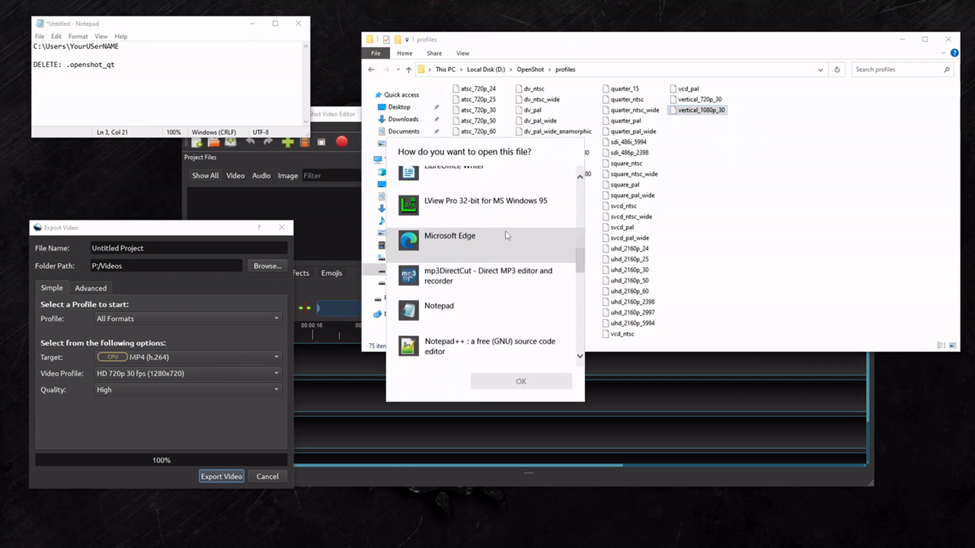
scroll(up, 3)
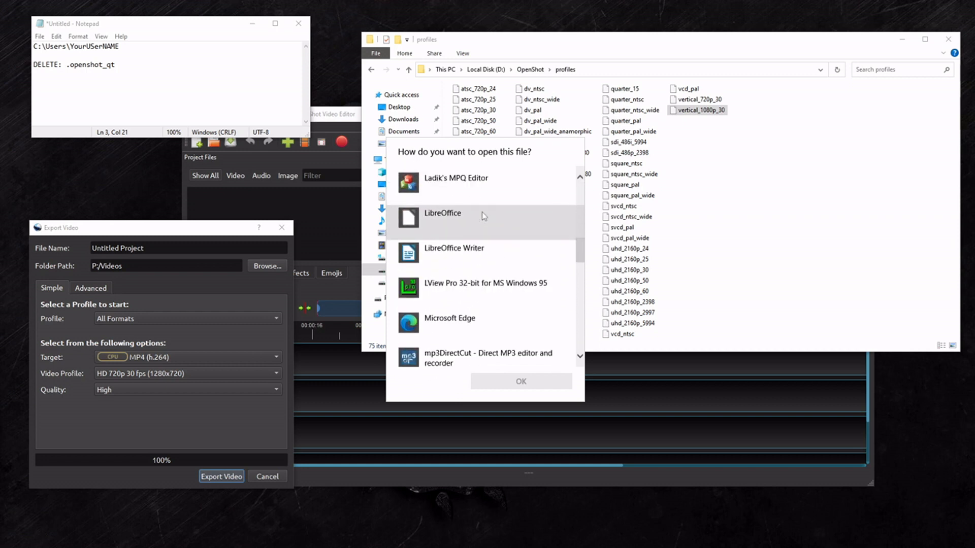
scroll(down, 3)
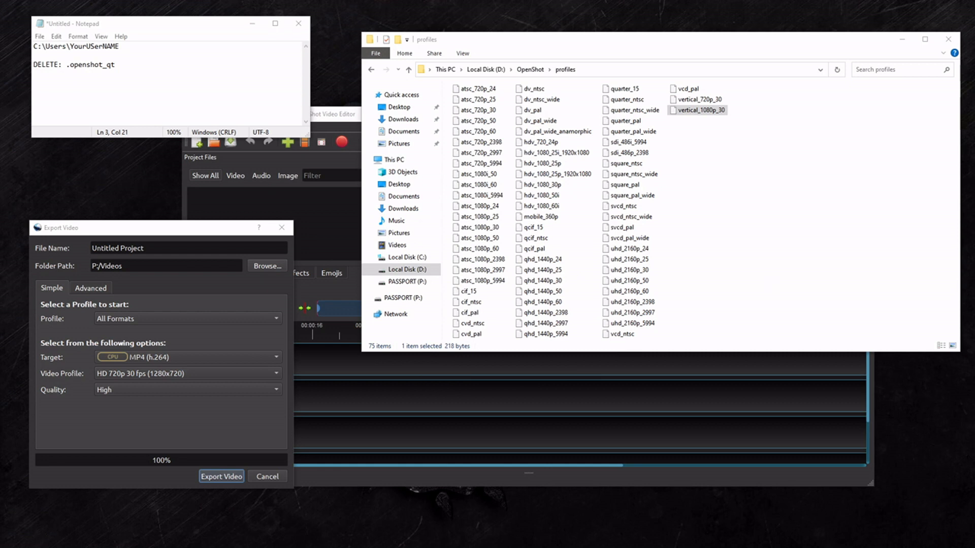
double_click(697, 109)
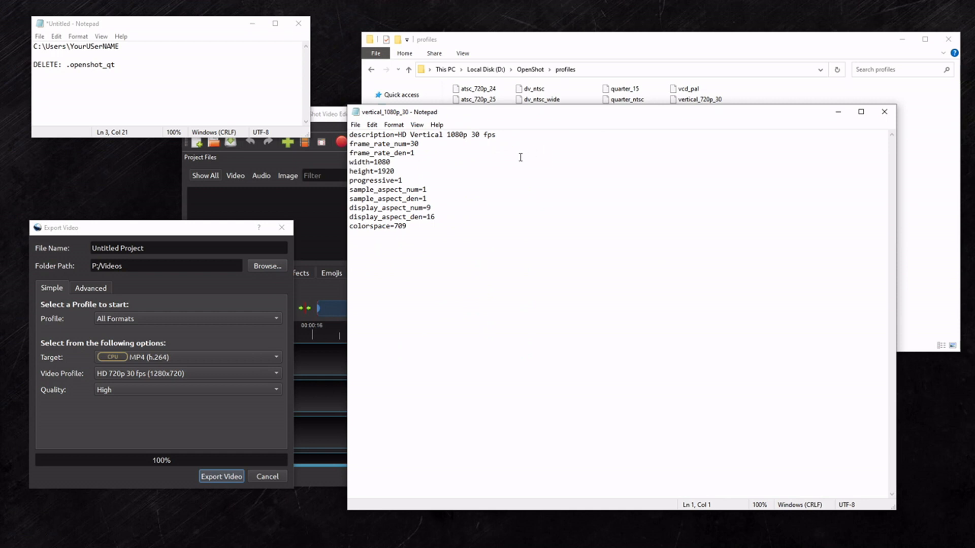
mouse_move(504, 133)
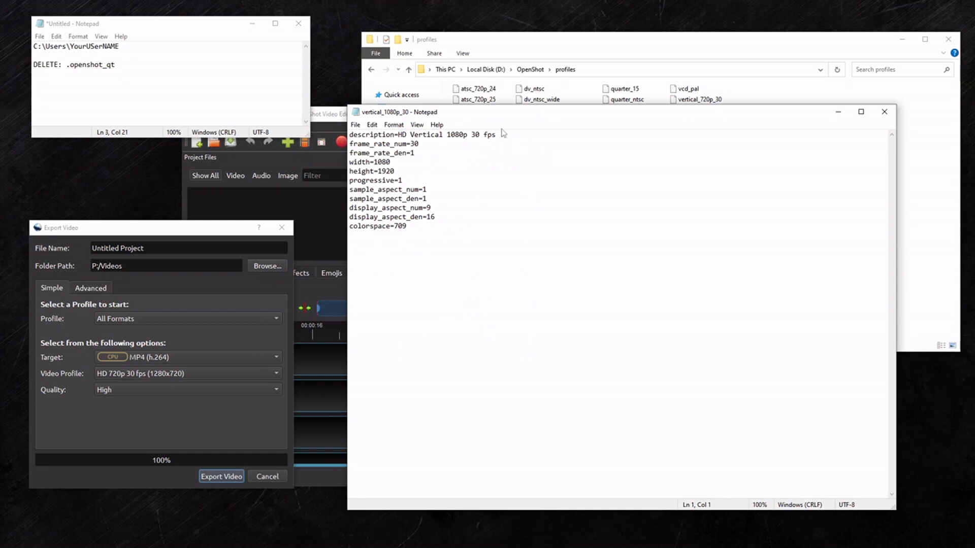
mouse_move(429, 118)
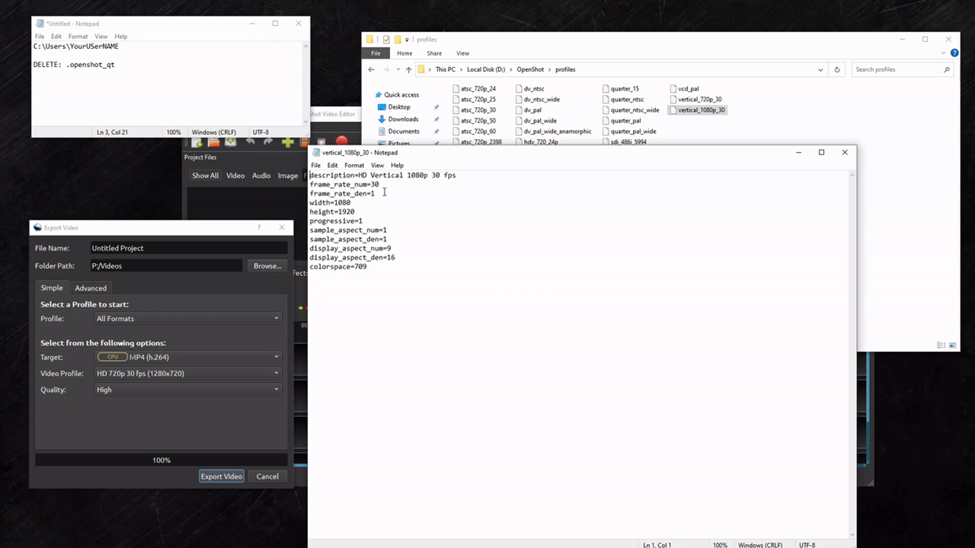
mouse_move(359, 207)
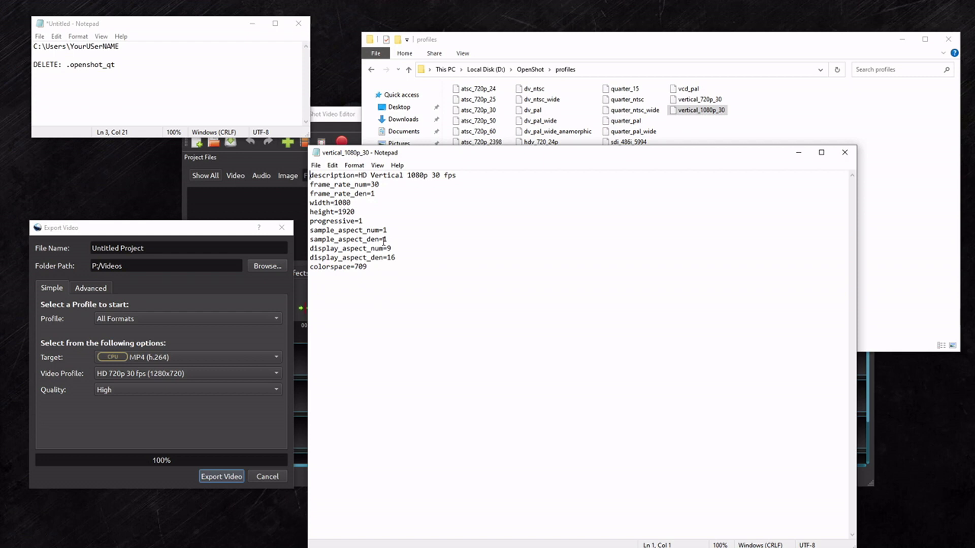
mouse_move(396, 190)
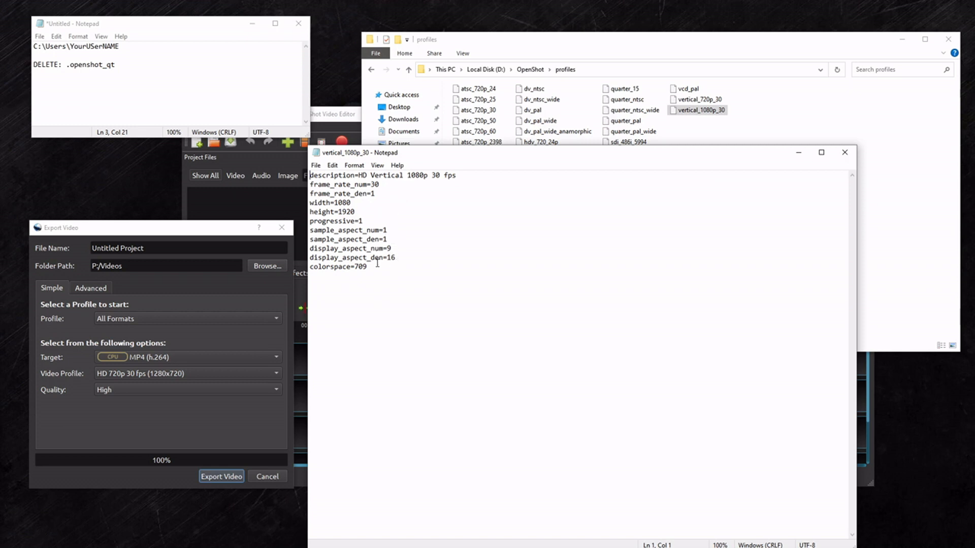
mouse_move(413, 214)
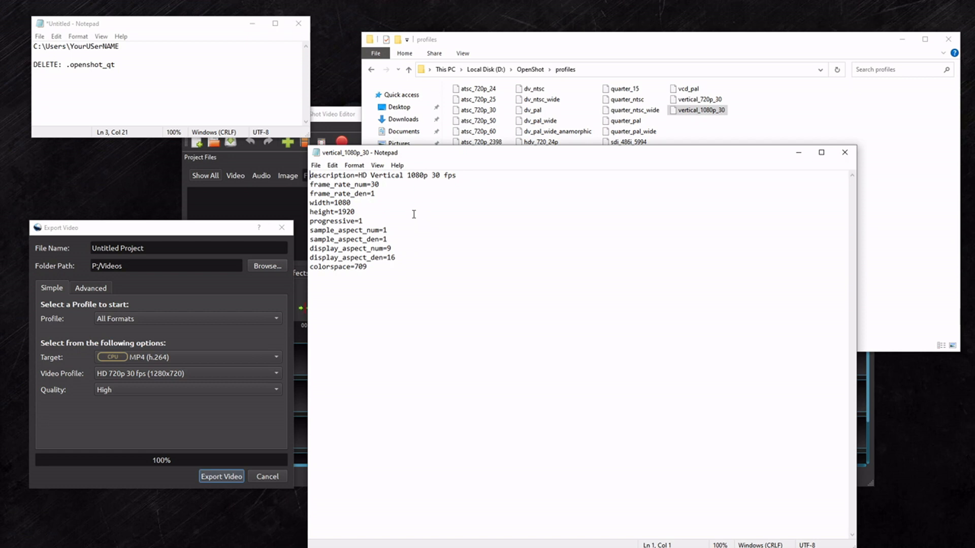
mouse_move(537, 205)
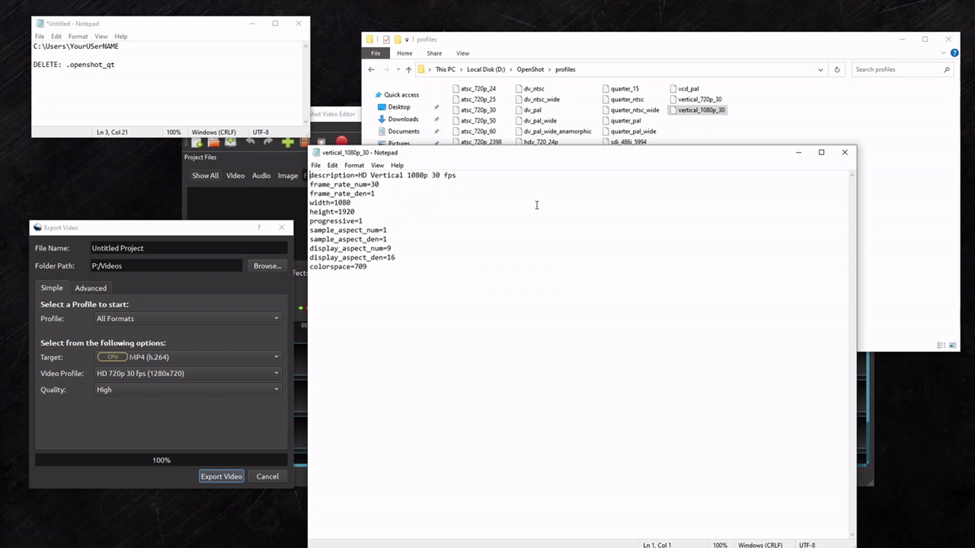
click(843, 152)
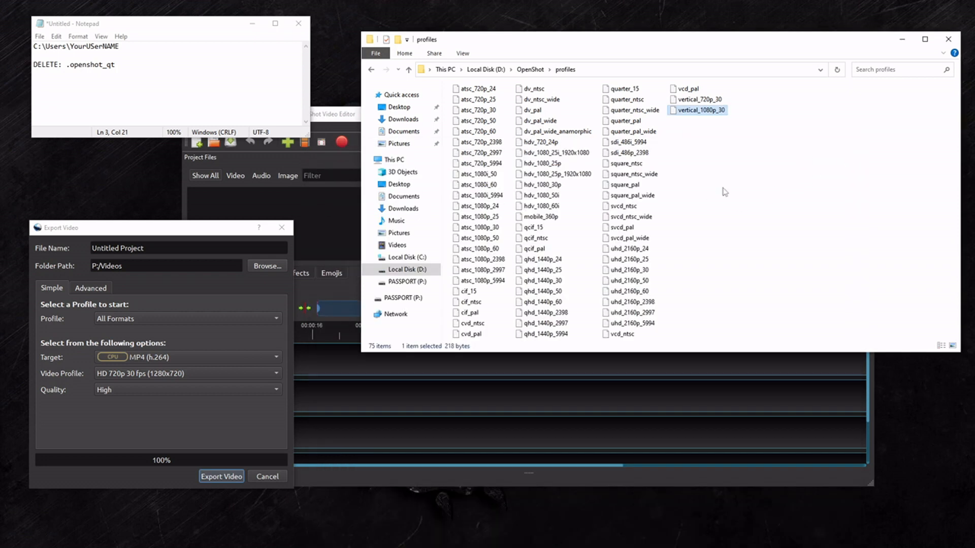
mouse_move(536, 90)
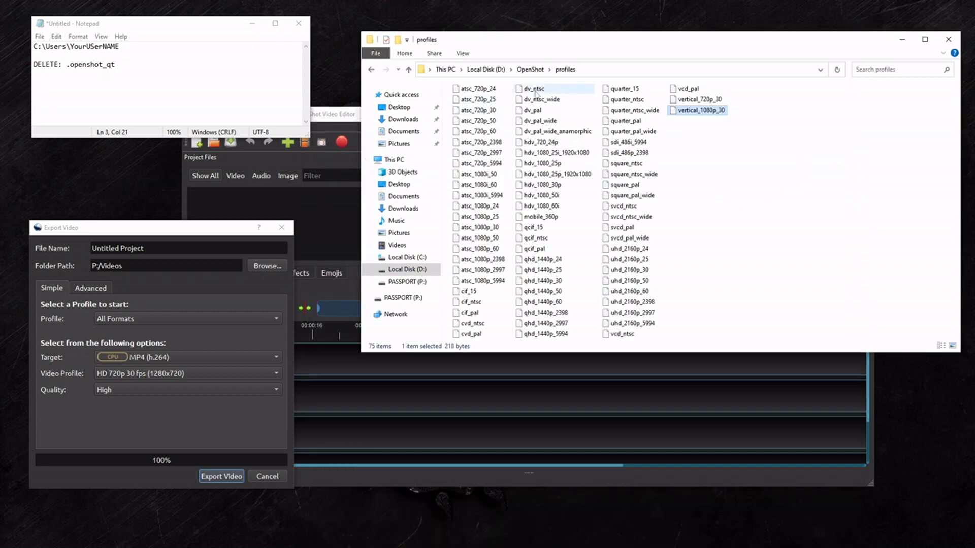
mouse_move(627, 162)
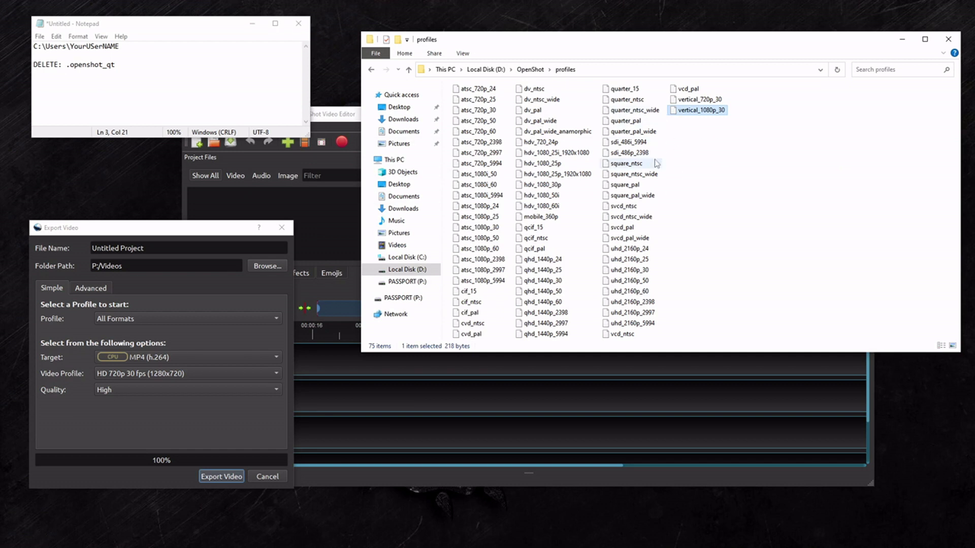
mouse_move(675, 160)
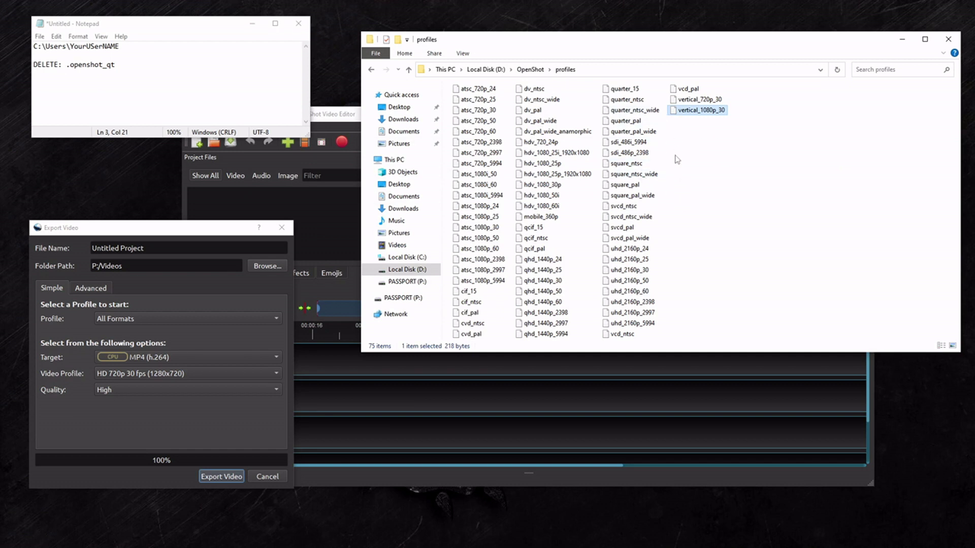
mouse_move(703, 154)
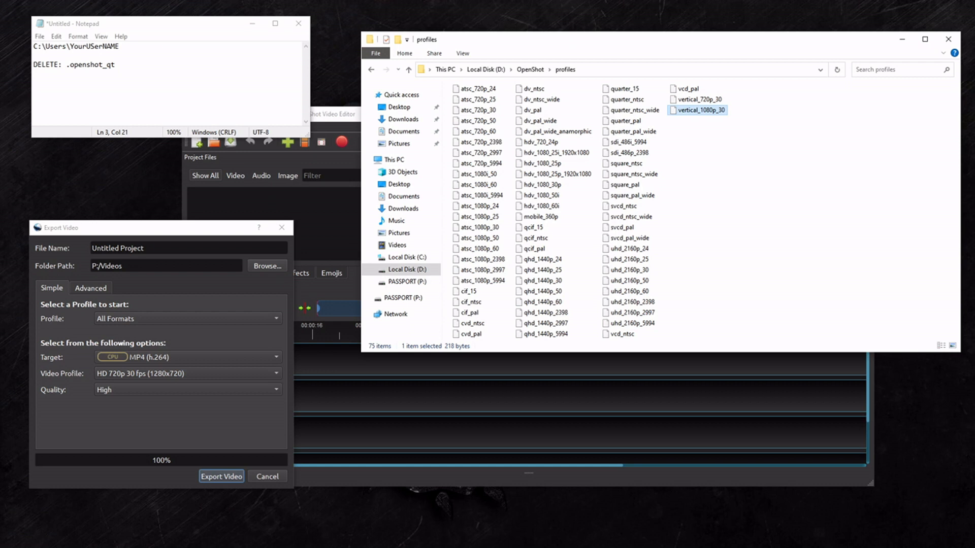
mouse_move(239, 100)
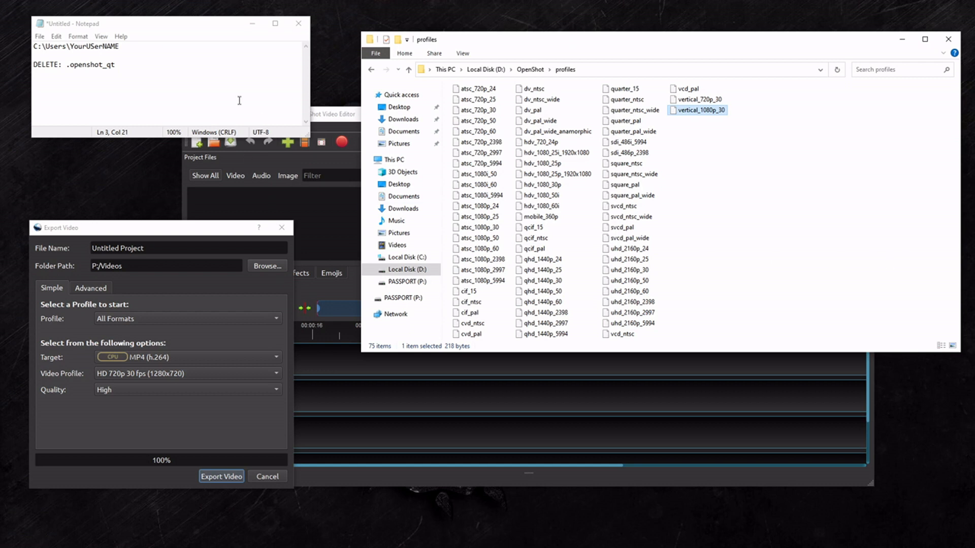
double_click(91, 65)
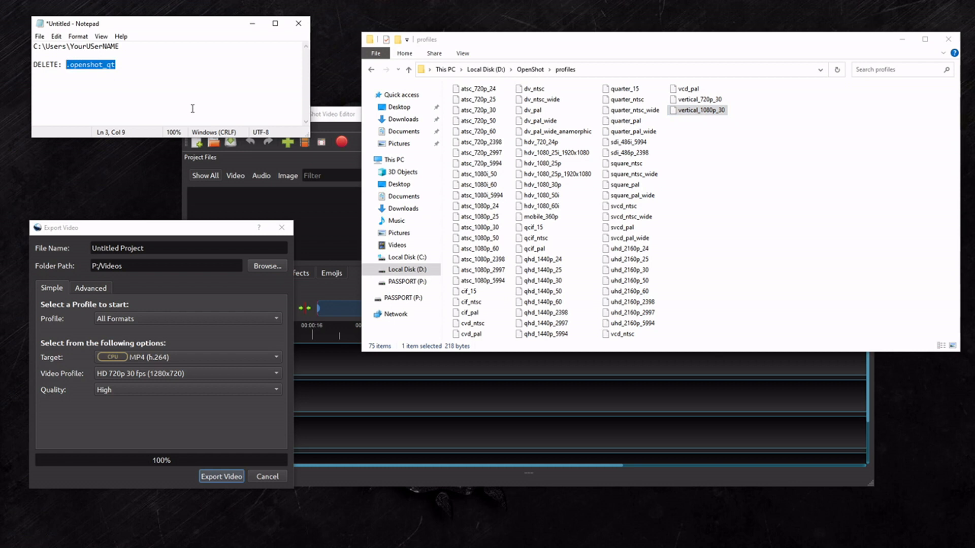
mouse_move(666, 150)
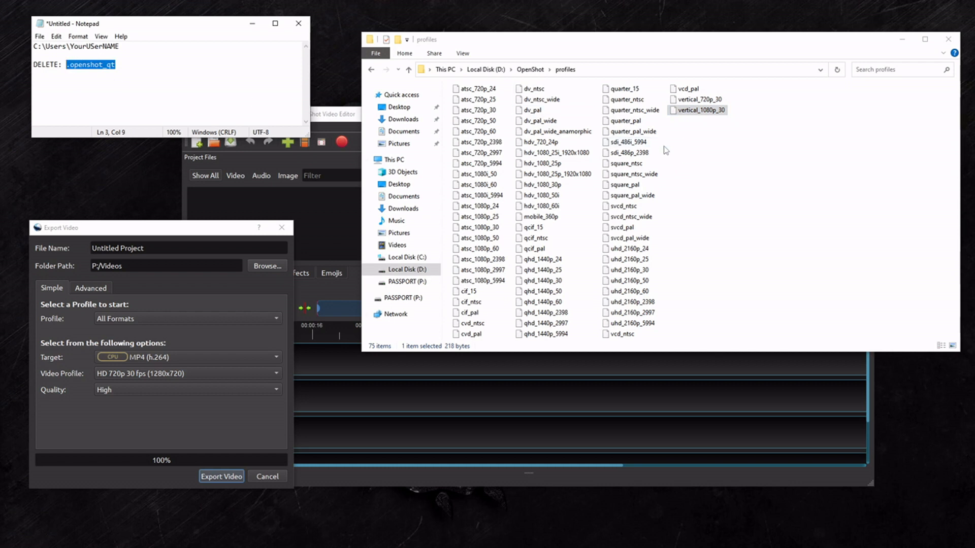